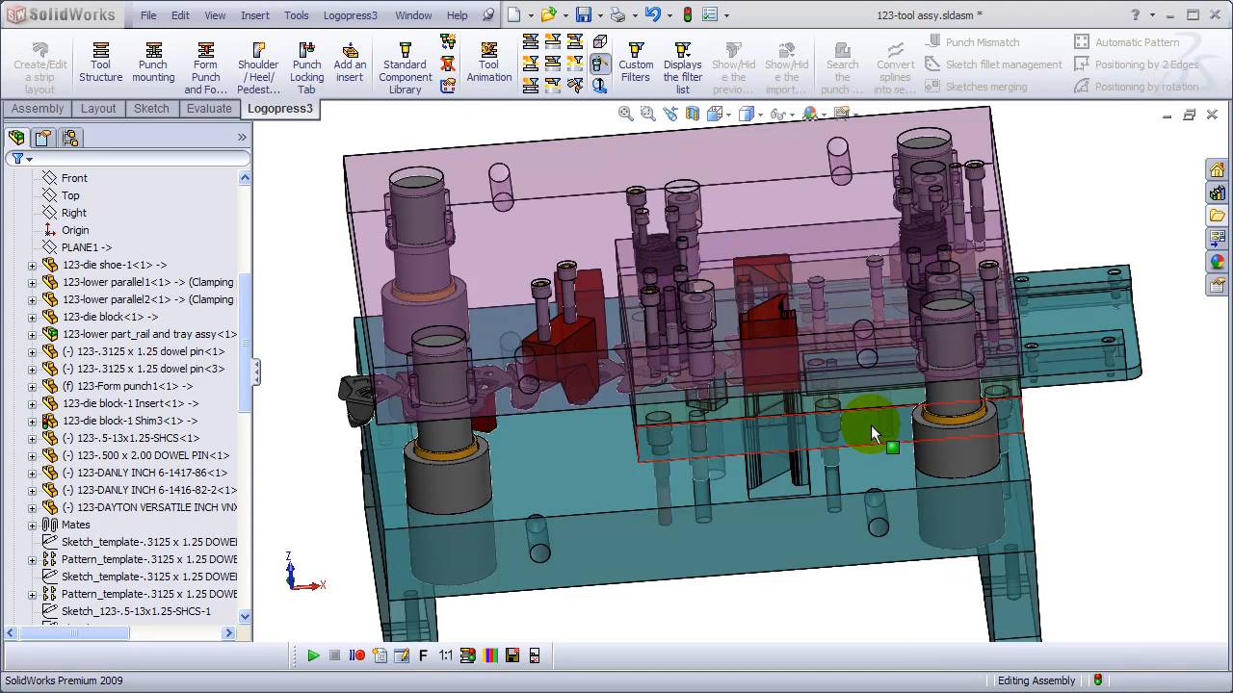
Bring up the context menu for the 123-die block component in the FeatureManager tree
{"action": "right_click", "coordinate": [867, 428]}
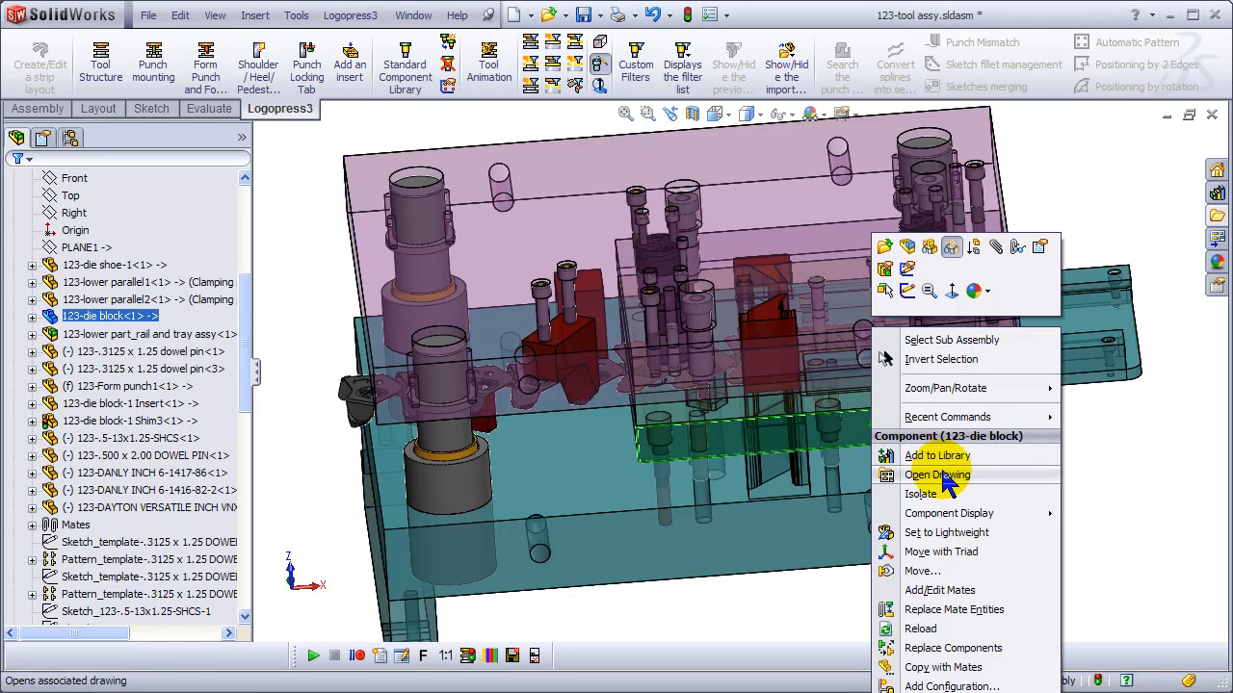
{"action": "left_click", "coordinate": [936, 474]}
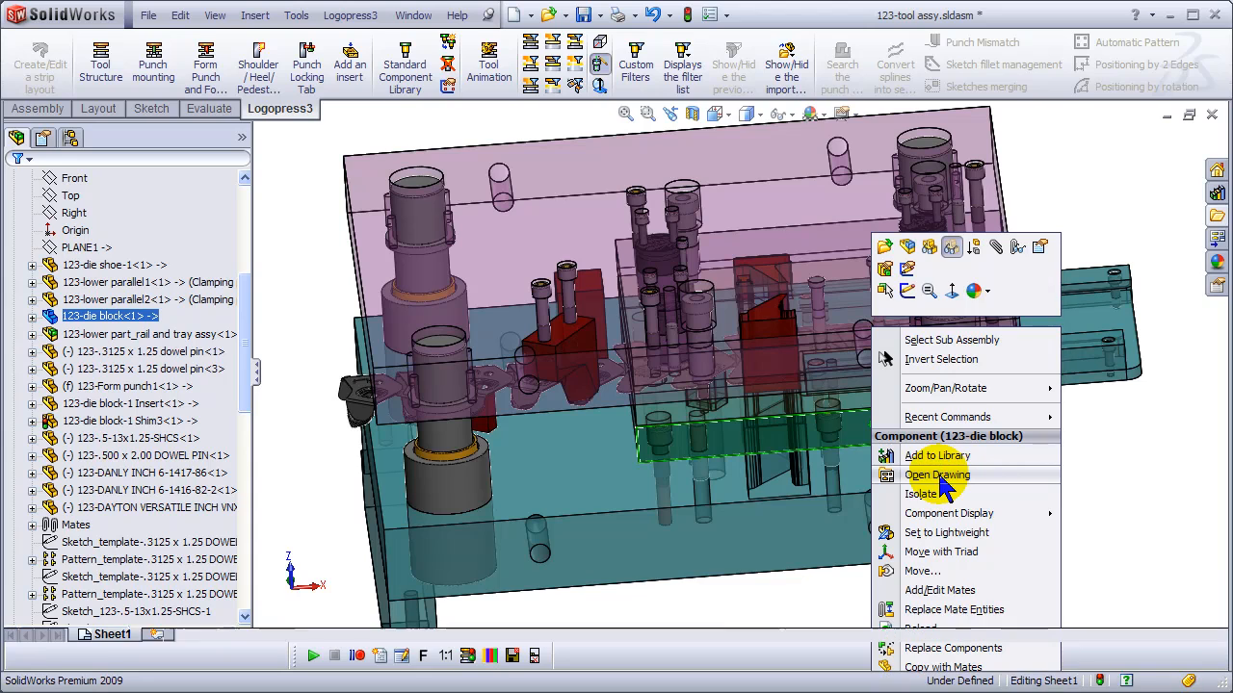
Open the 123-die block drawing, Sheet1, via Open Drawing
{"action": "left_click", "coordinate": [936, 474]}
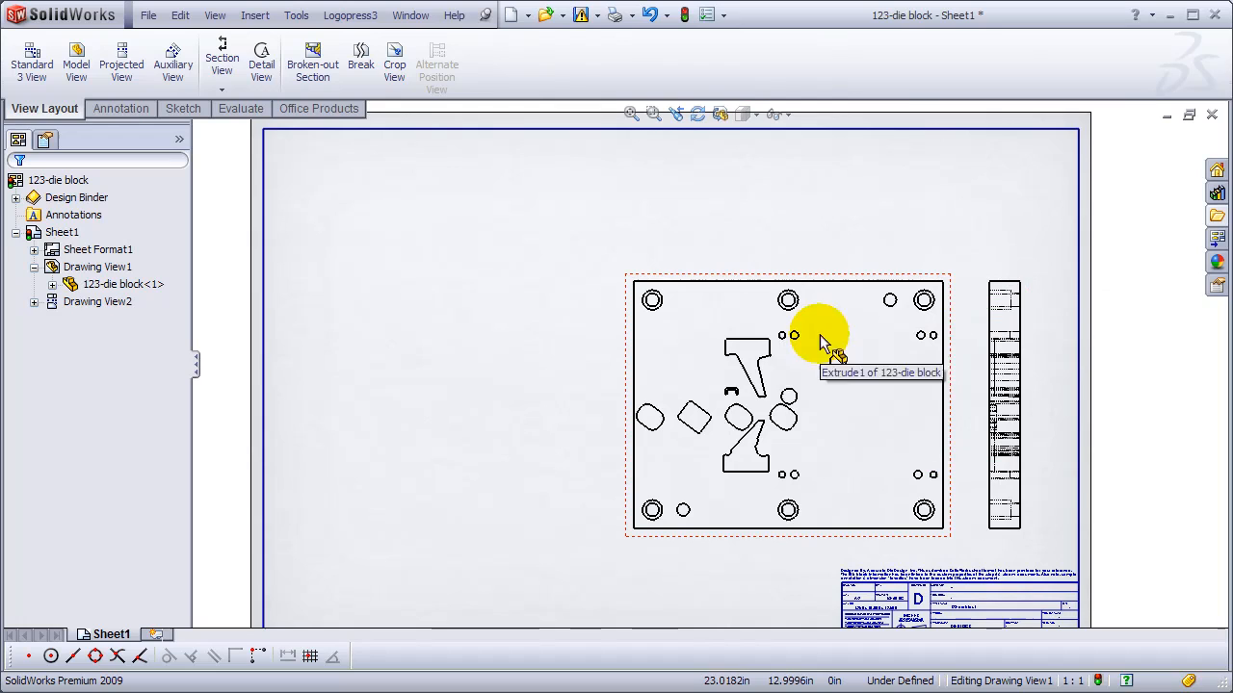
{"action": "mouse_move", "coordinate": [501, 154]}
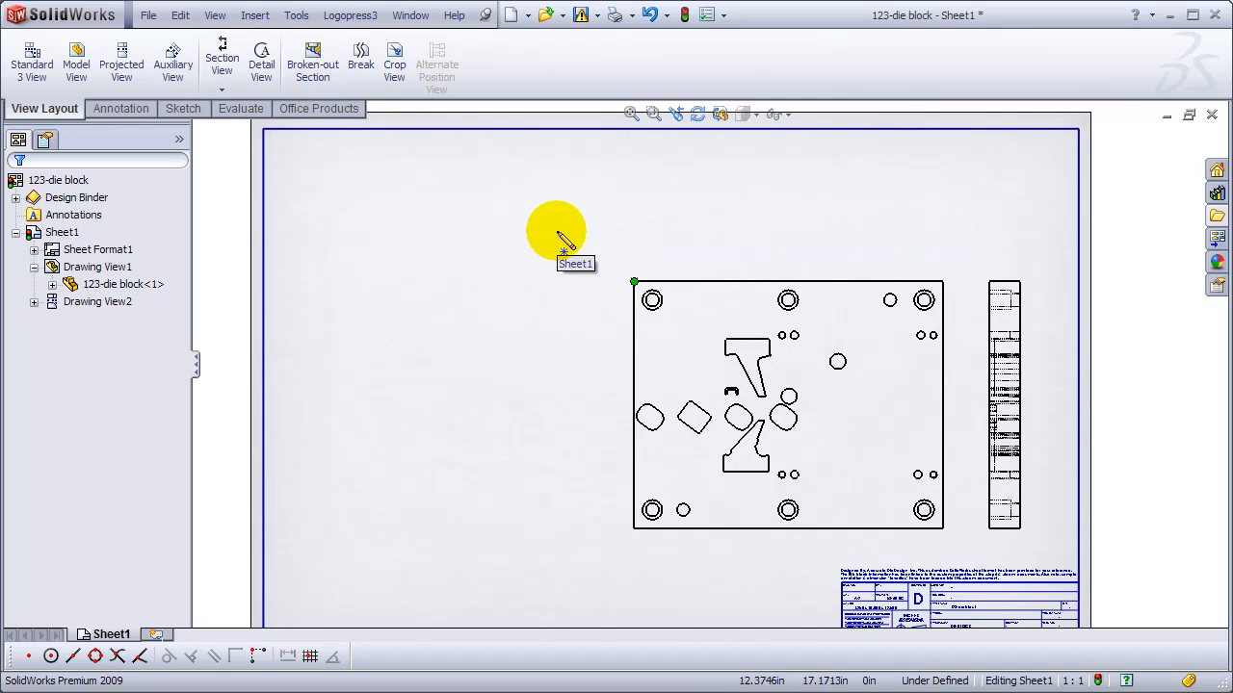
Insert a Logopress3 Hole Table with the plate's top-left vertex as origin and accept it
{"action": "left_click", "coordinate": [351, 15]}
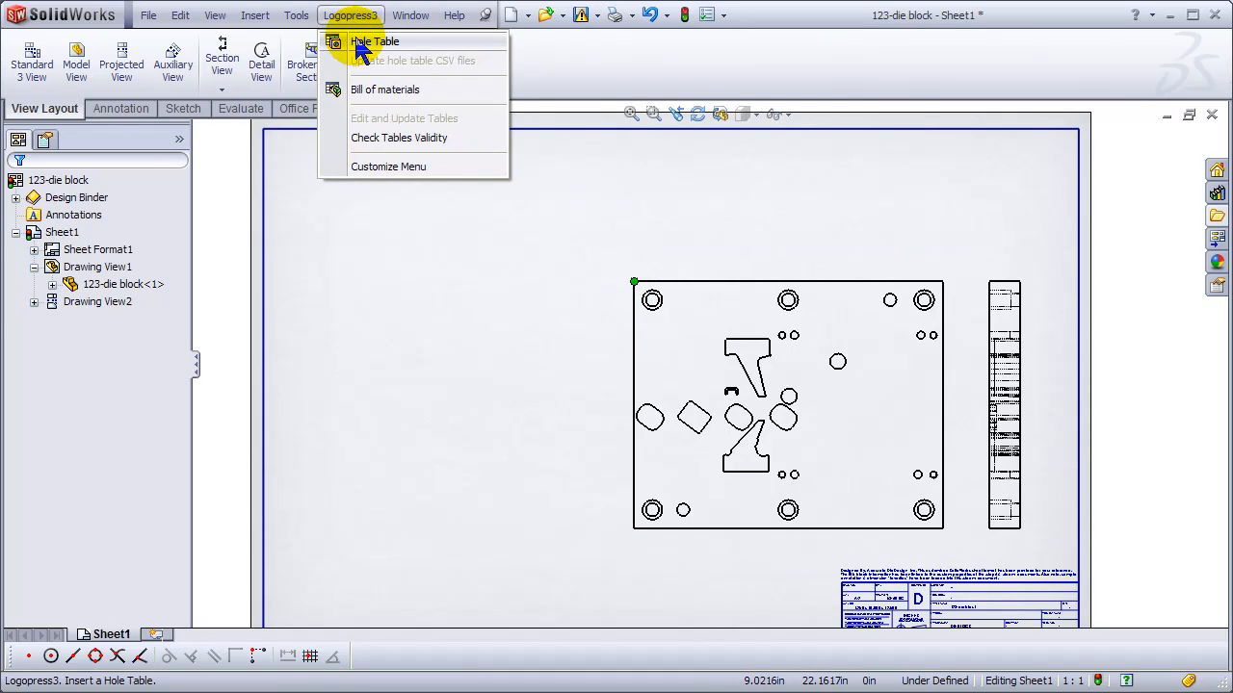
{"action": "left_click", "coordinate": [373, 43]}
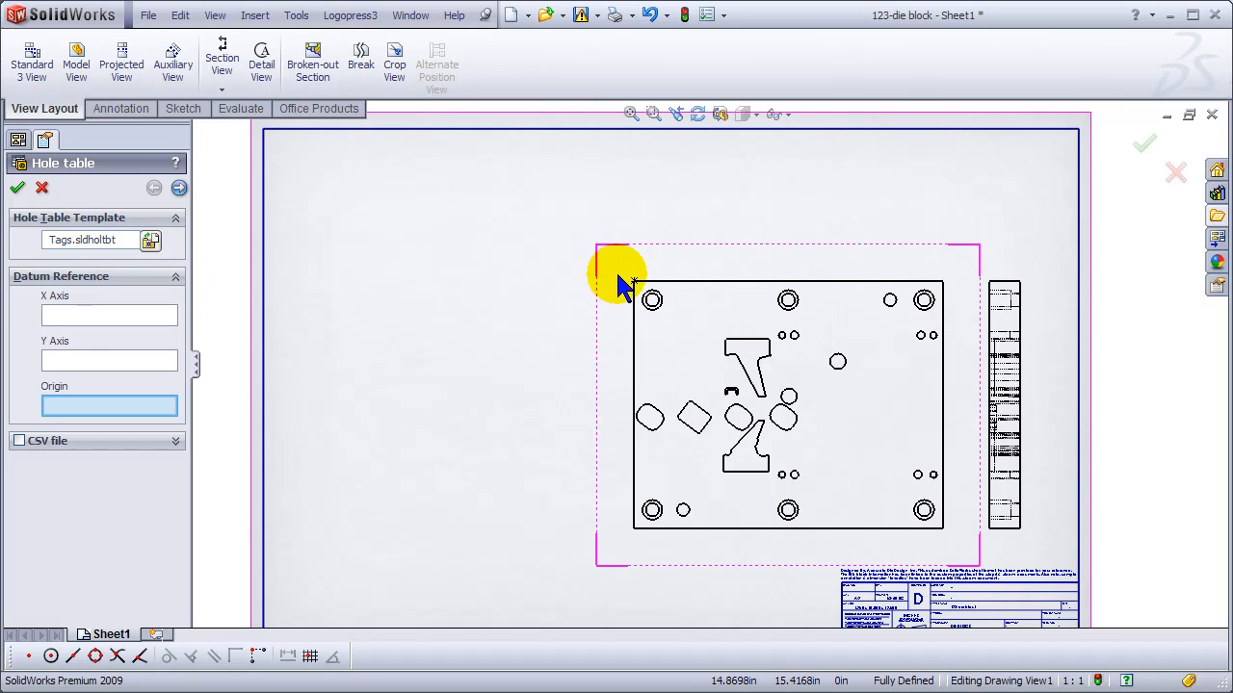
{"action": "left_click", "coordinate": [634, 281]}
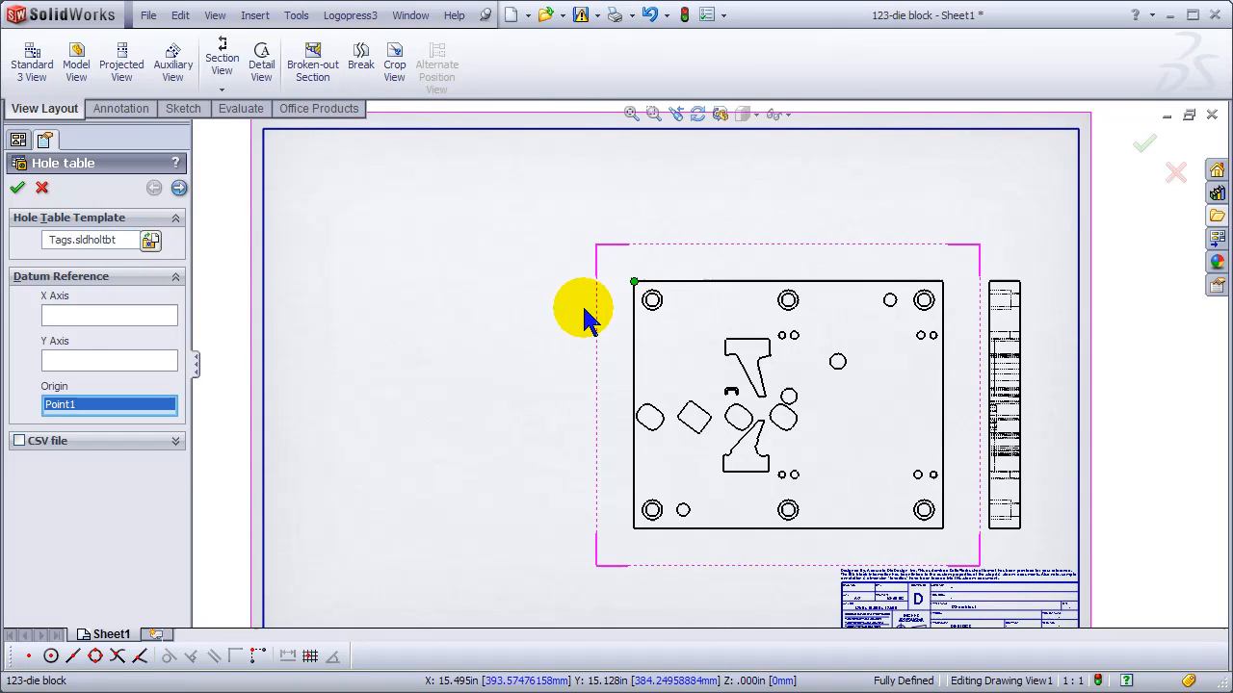
{"action": "left_click", "coordinate": [16, 187]}
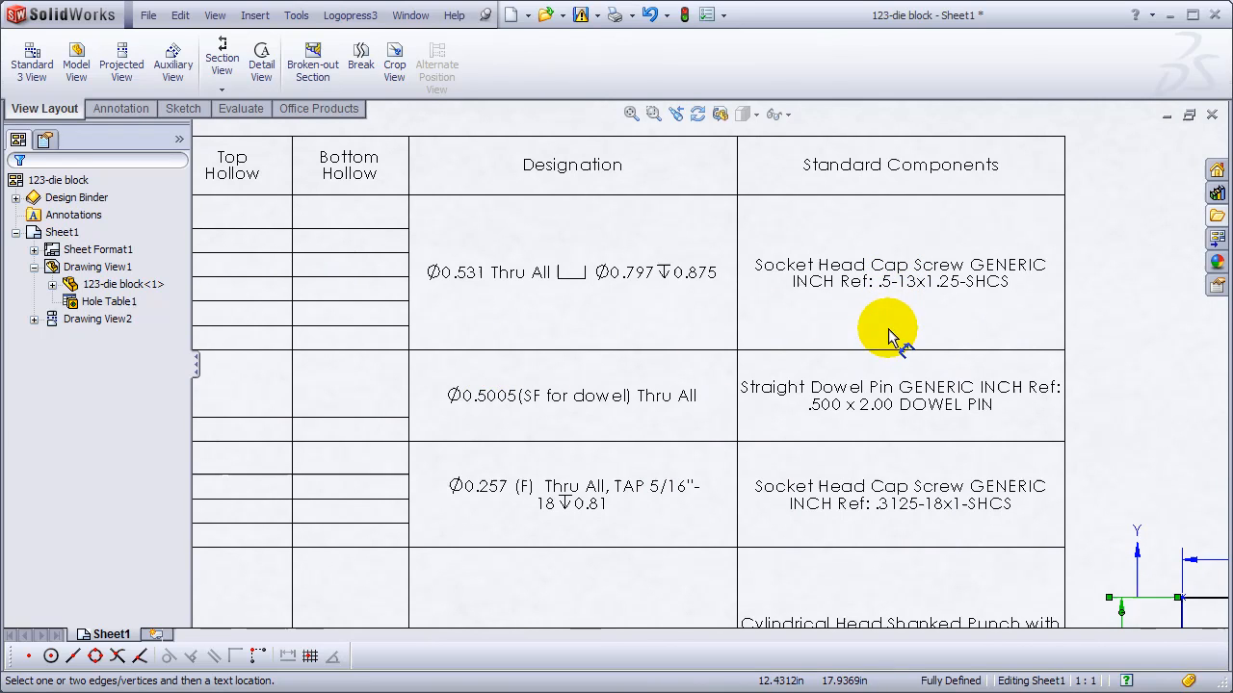
Scroll through the hole table's designations and standard components
{"action": "scroll", "scroll_direction": "down", "scroll_amount": 3}
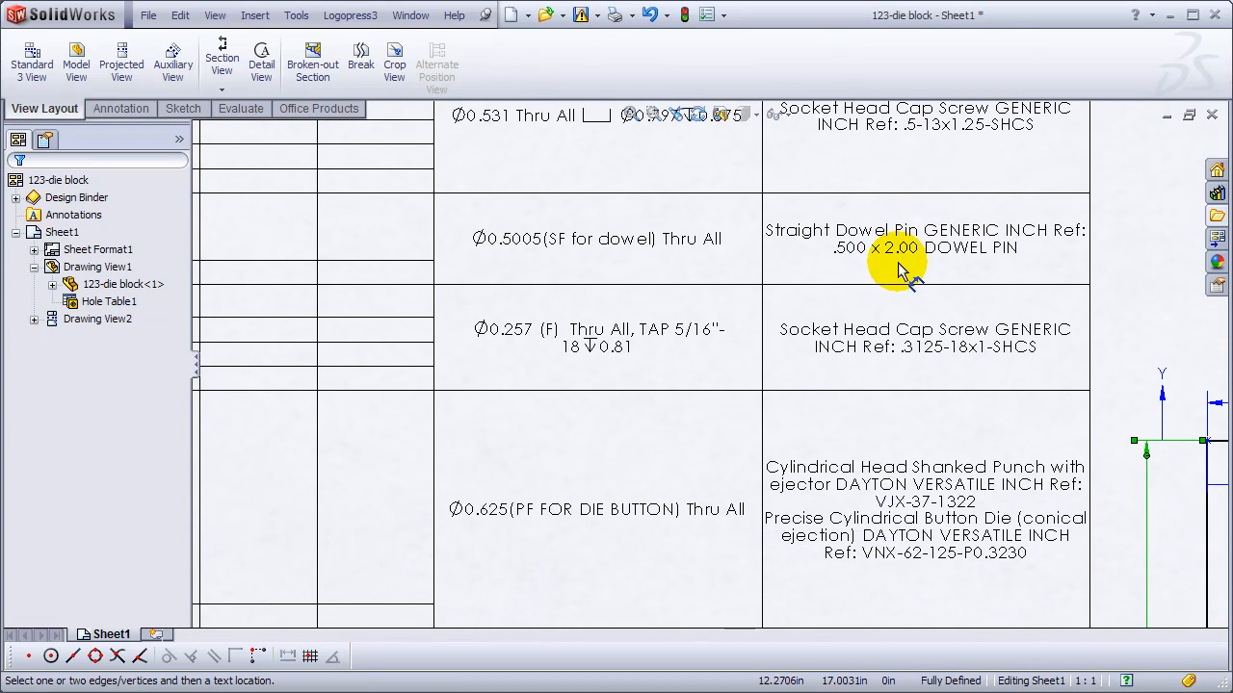
{"action": "mouse_move", "coordinate": [670, 389]}
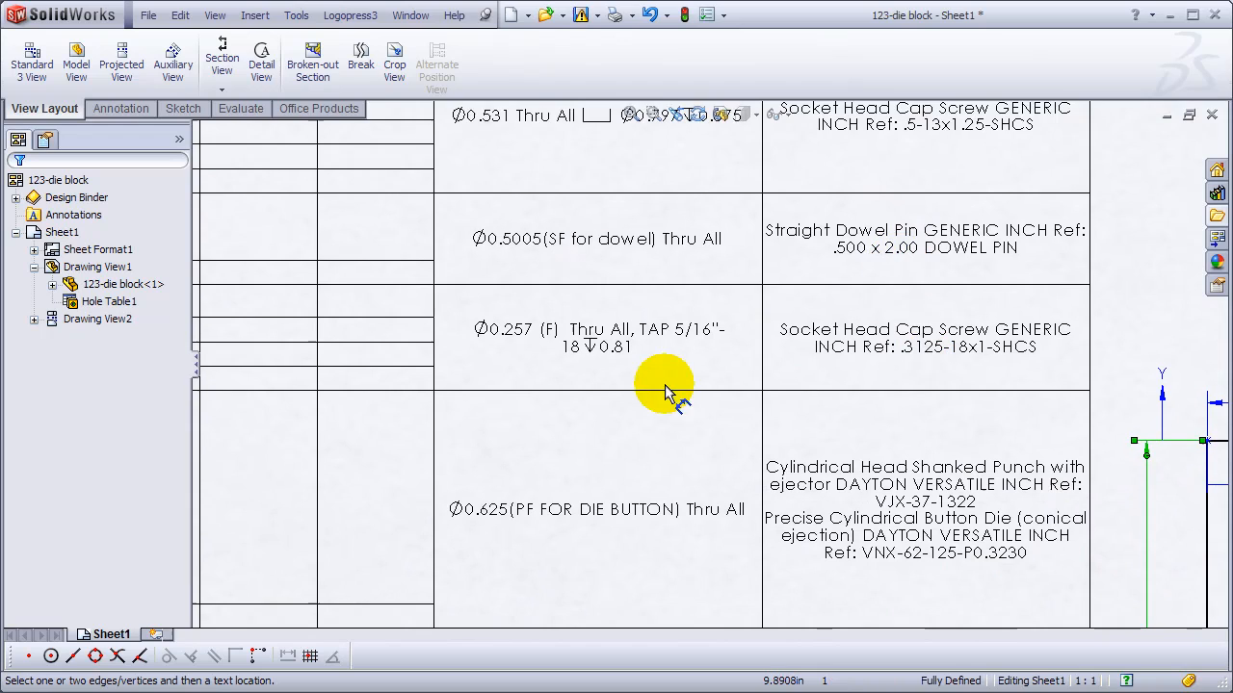
{"action": "scroll", "scroll_direction": "down", "scroll_amount": 3}
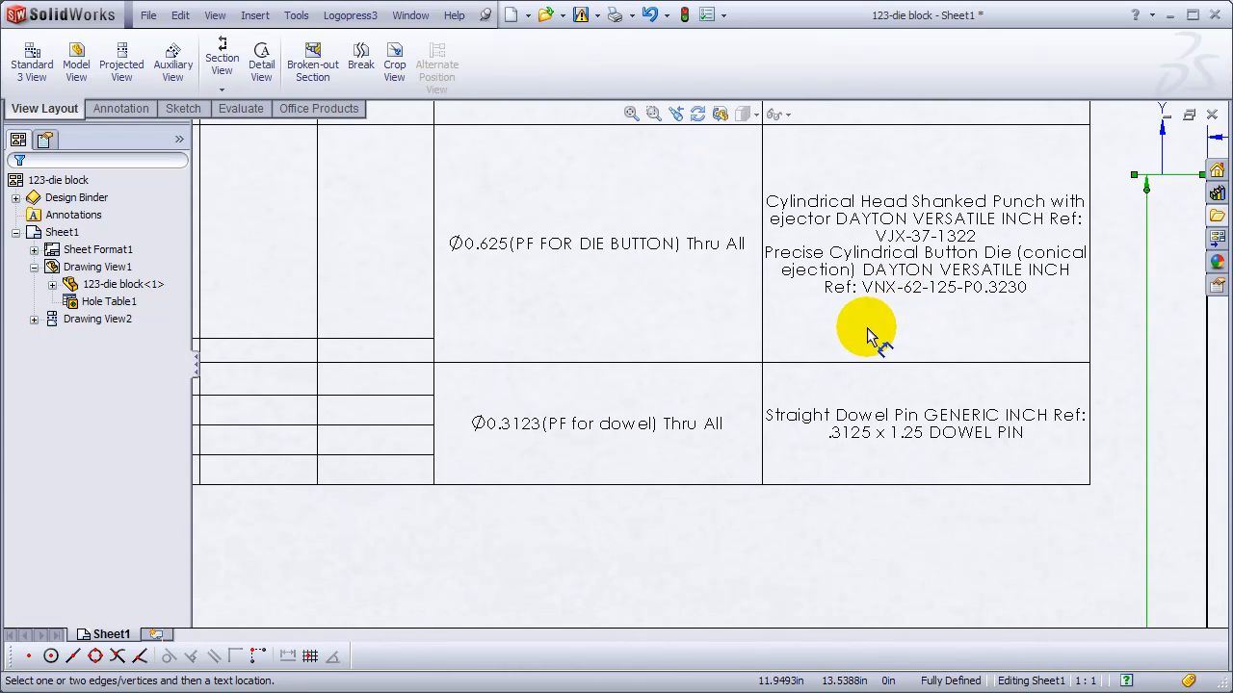
{"action": "mouse_move", "coordinate": [813, 447]}
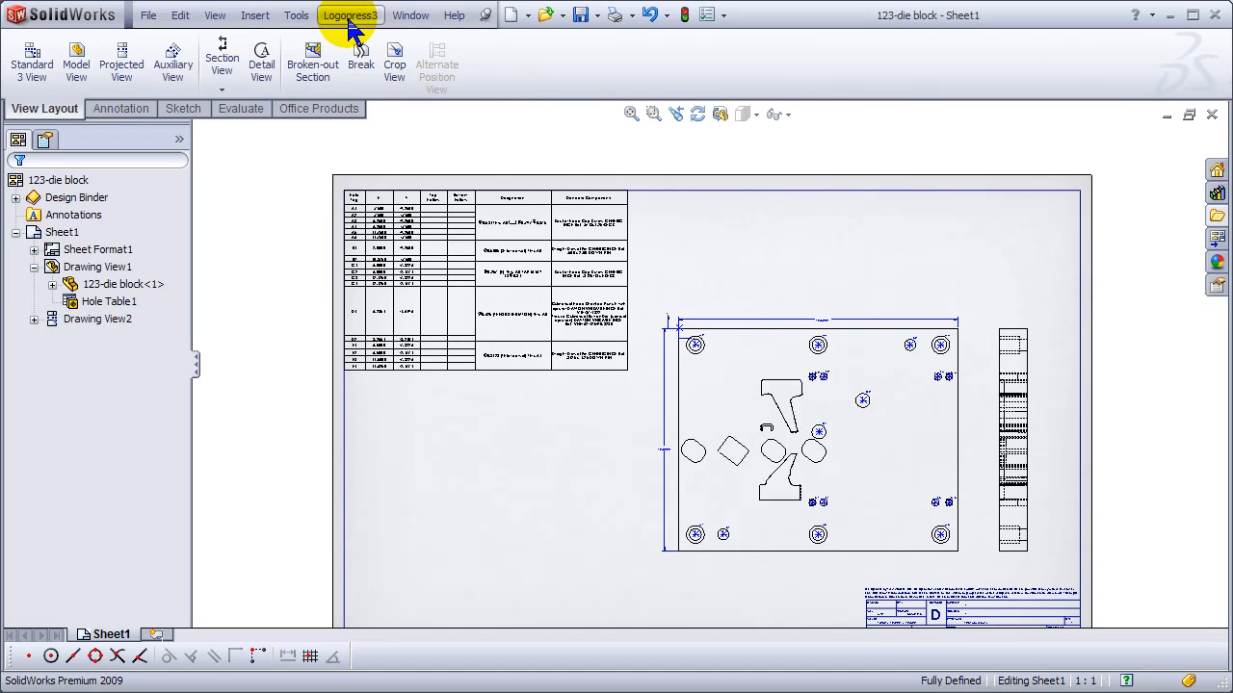
Switch to 123-tool assy.sldasm and show the strip assembly on its own via Hide/Show filter
{"action": "left_click", "coordinate": [411, 15]}
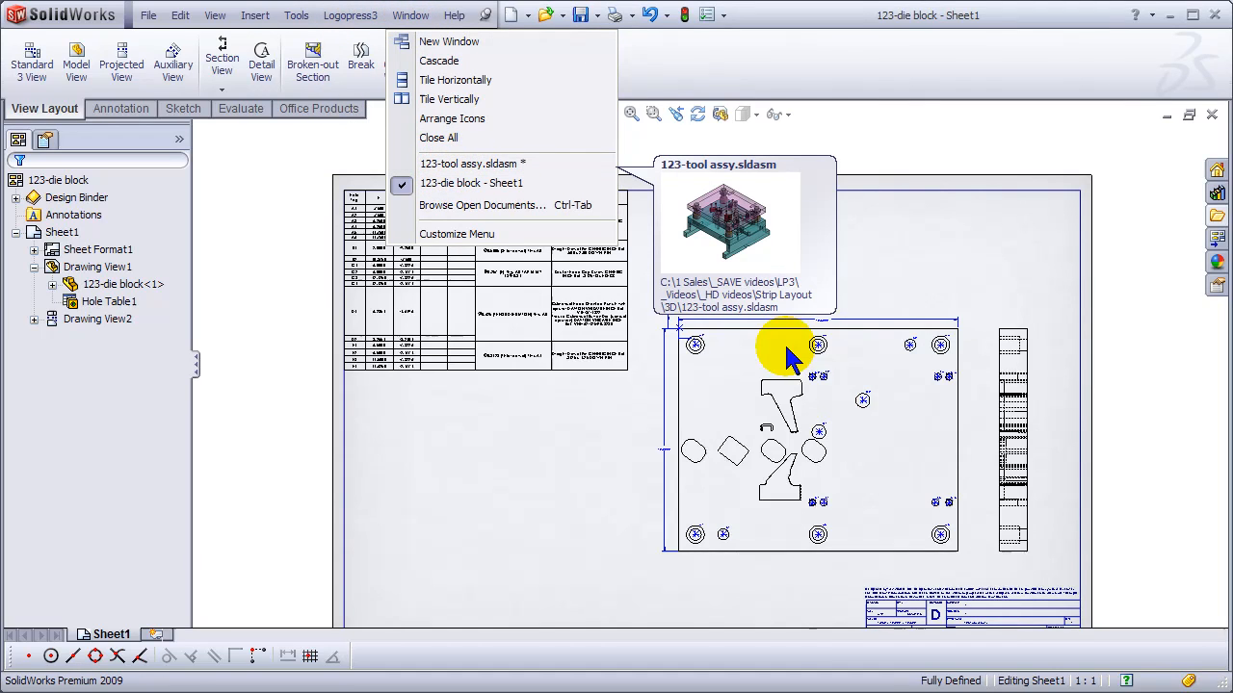
{"action": "left_click", "coordinate": [470, 162]}
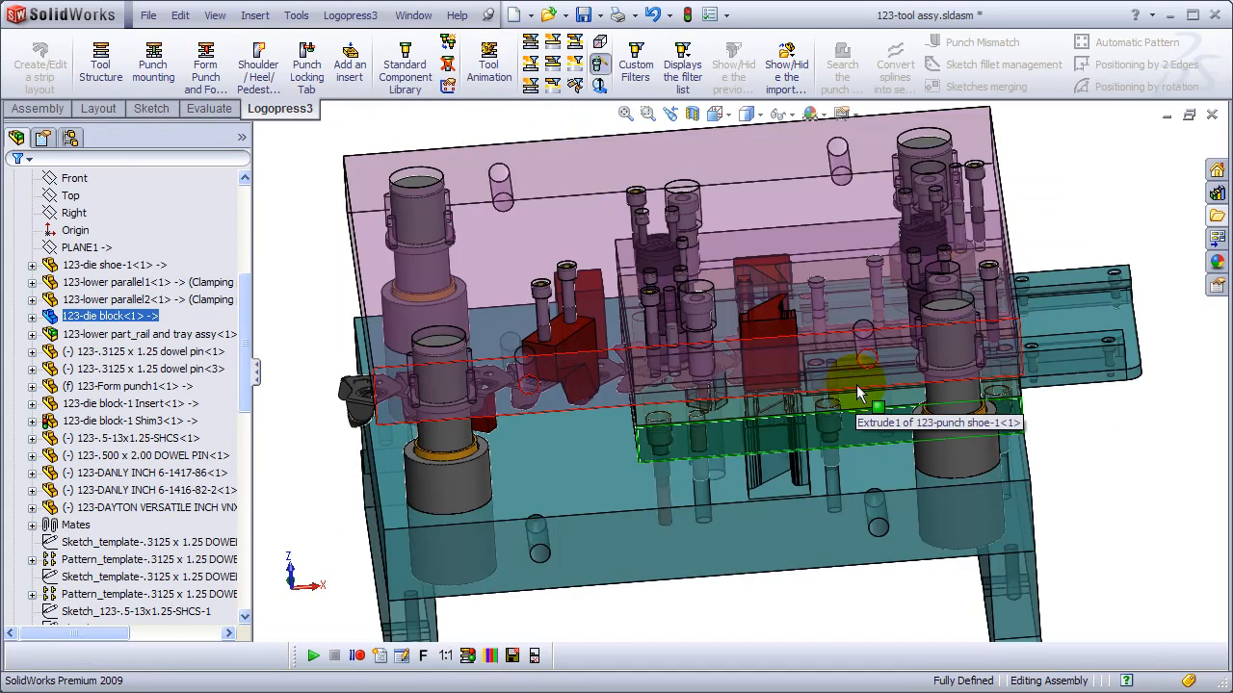
{"action": "left_click", "coordinate": [597, 87]}
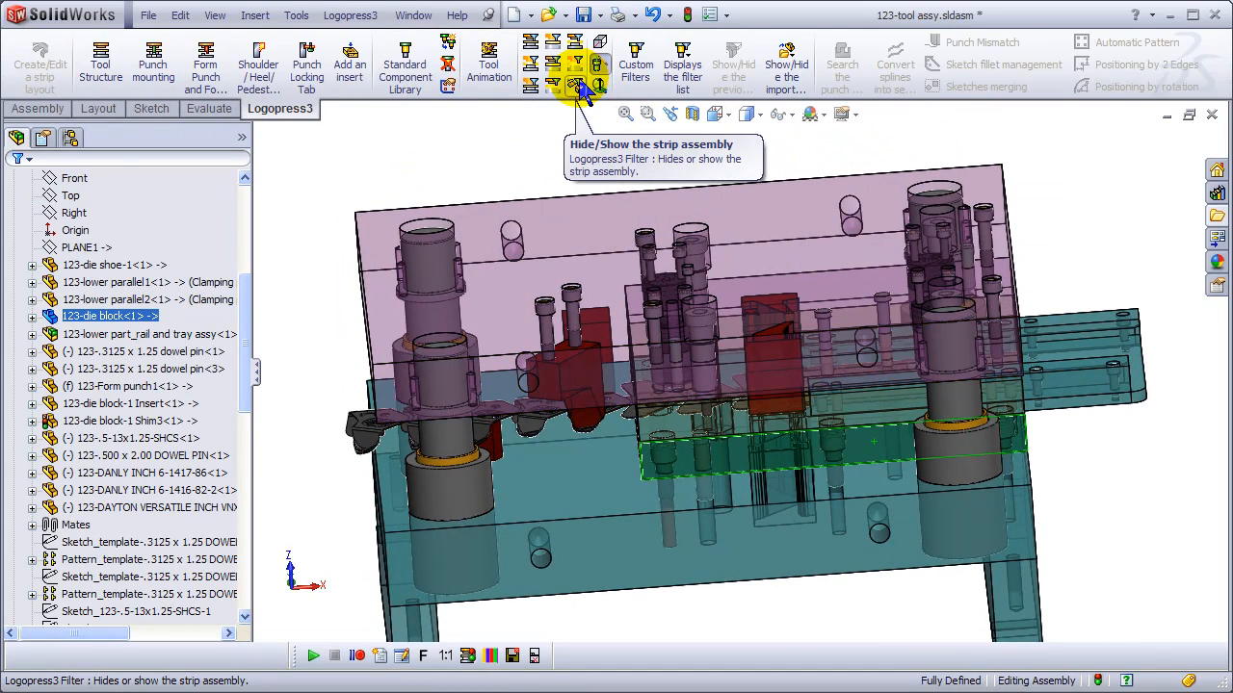
{"action": "left_click", "coordinate": [597, 62]}
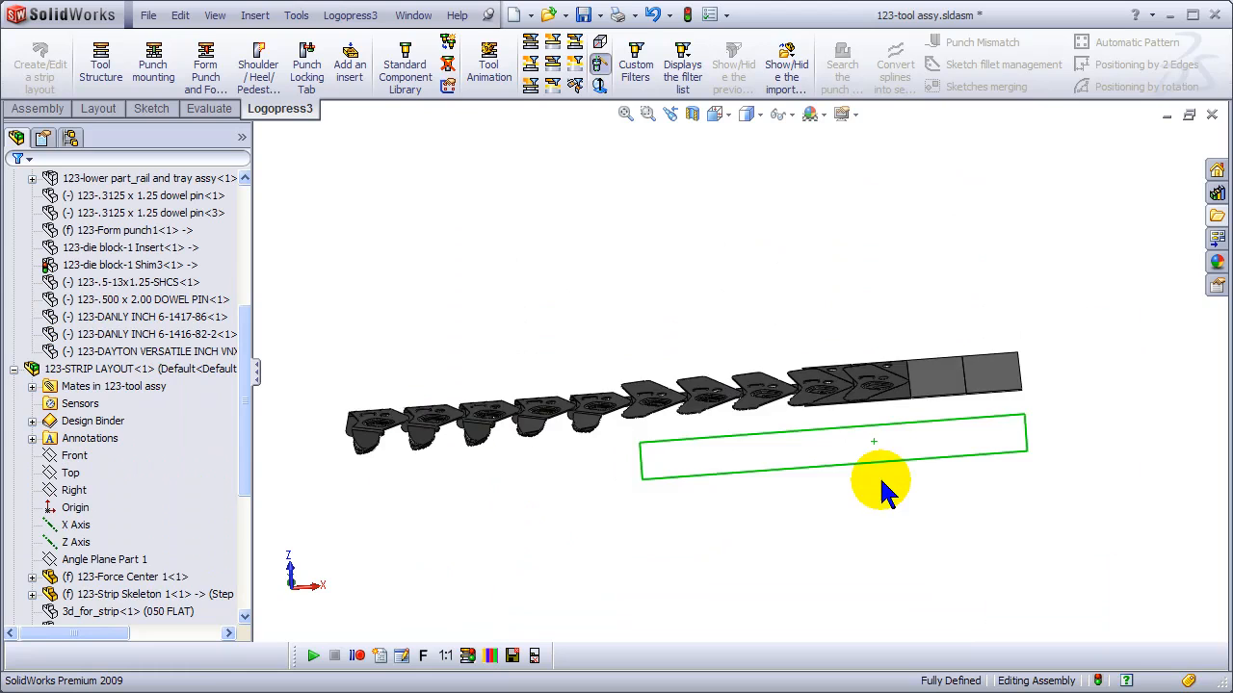